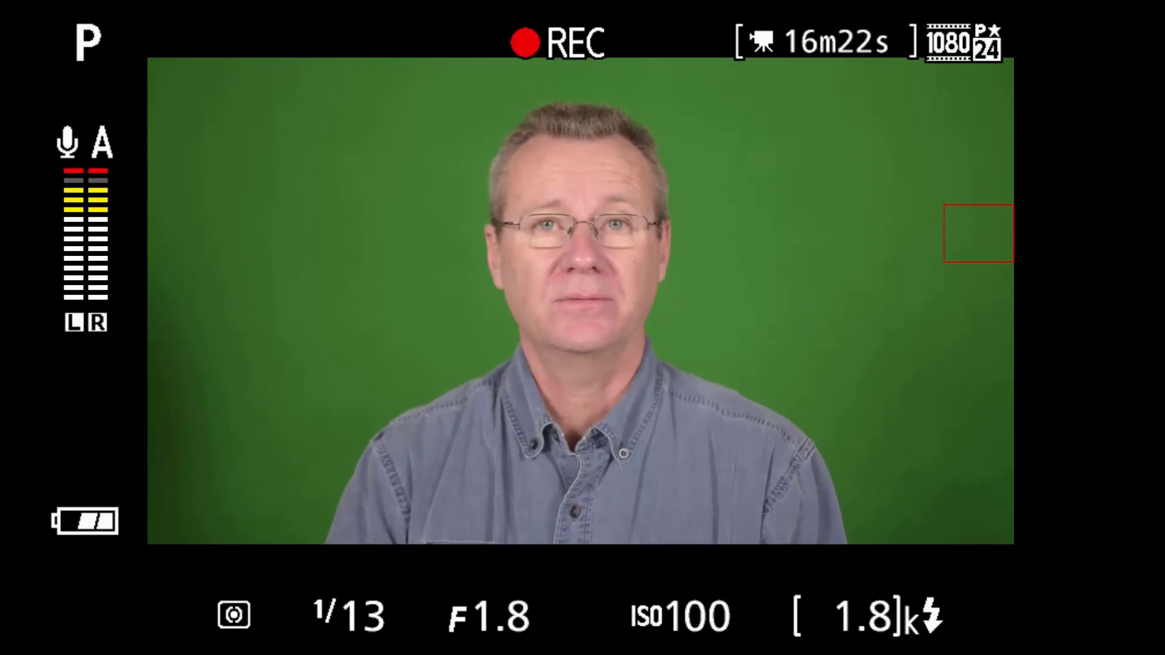
Switch to the Camtasia project window showing the timeline with the 004 recording's clips
left_click(526, 40)
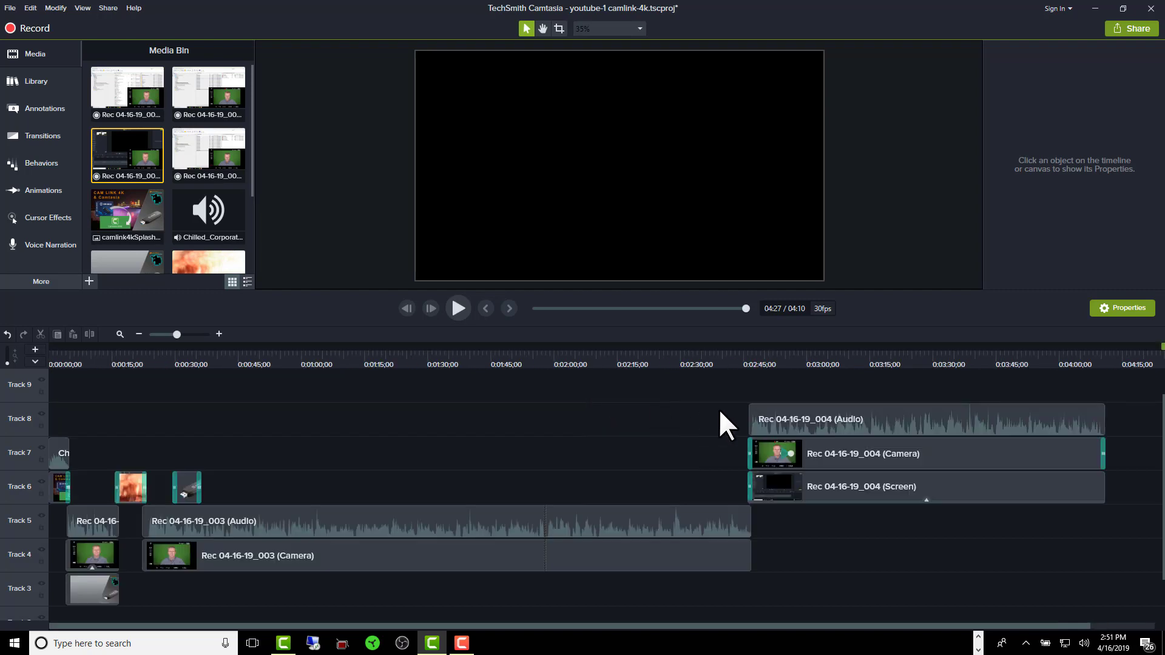
mouse_move(630, 424)
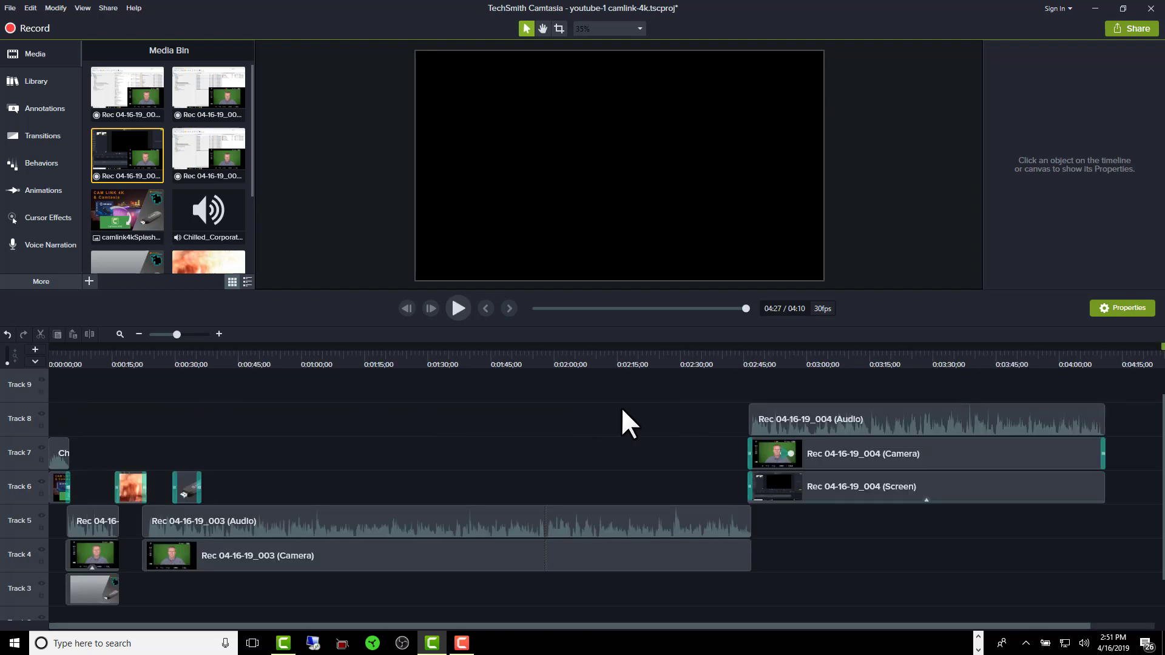
mouse_move(568, 605)
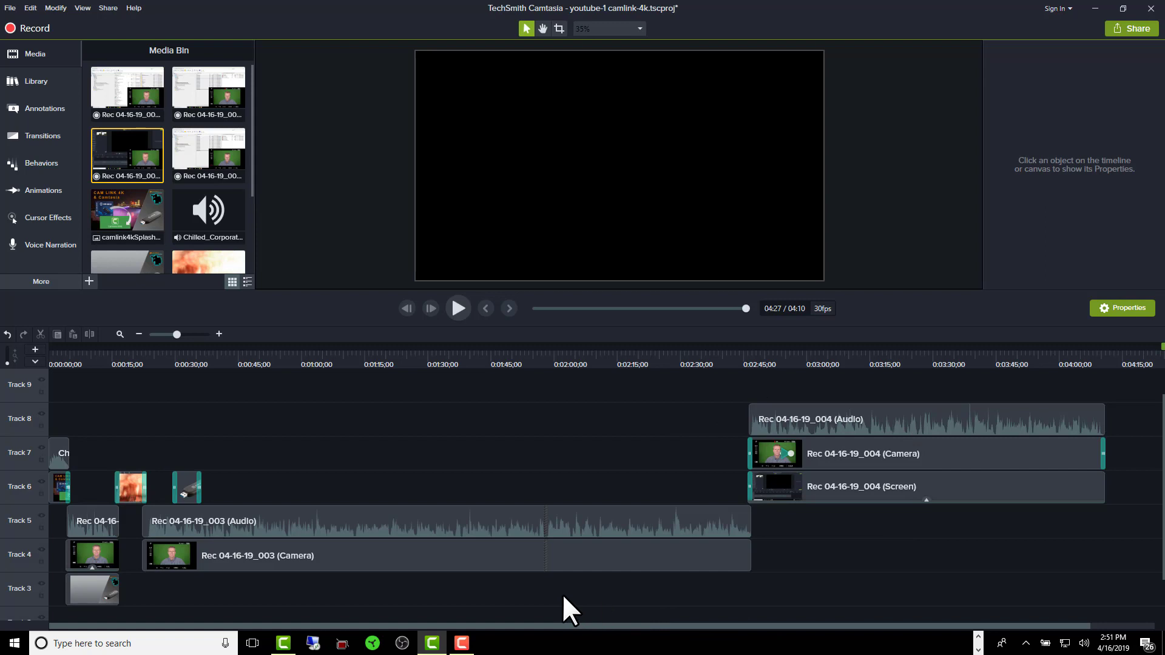
mouse_move(1103, 377)
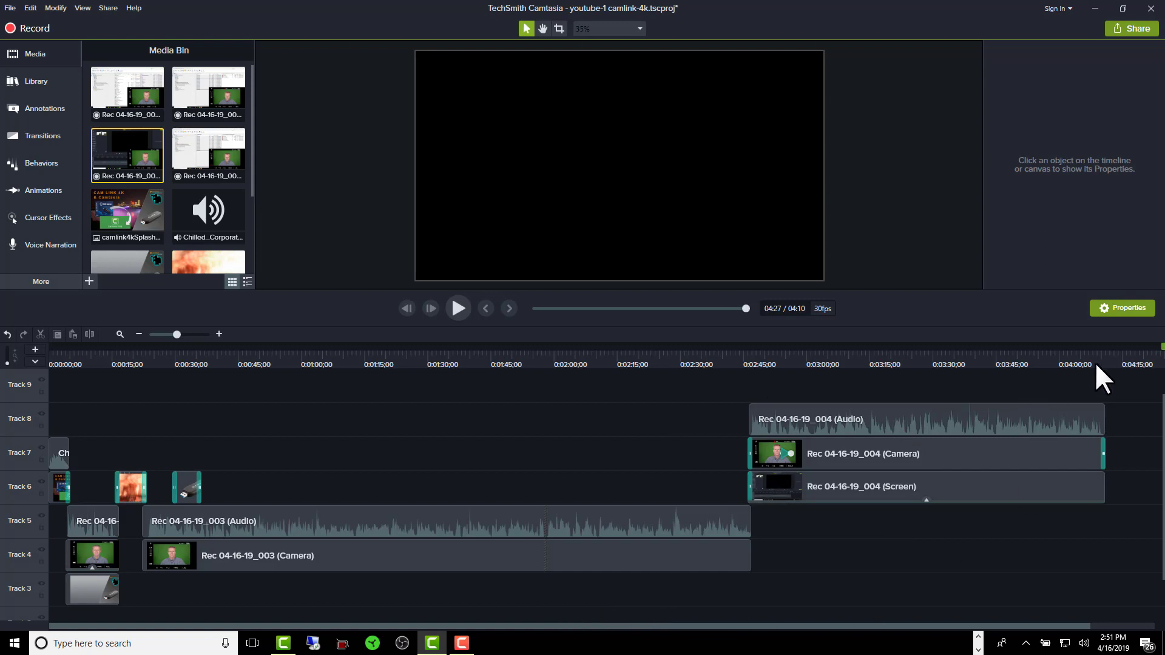
Move the playhead to the end of the project past the 004 camera and screen clips
left_click(1099, 364)
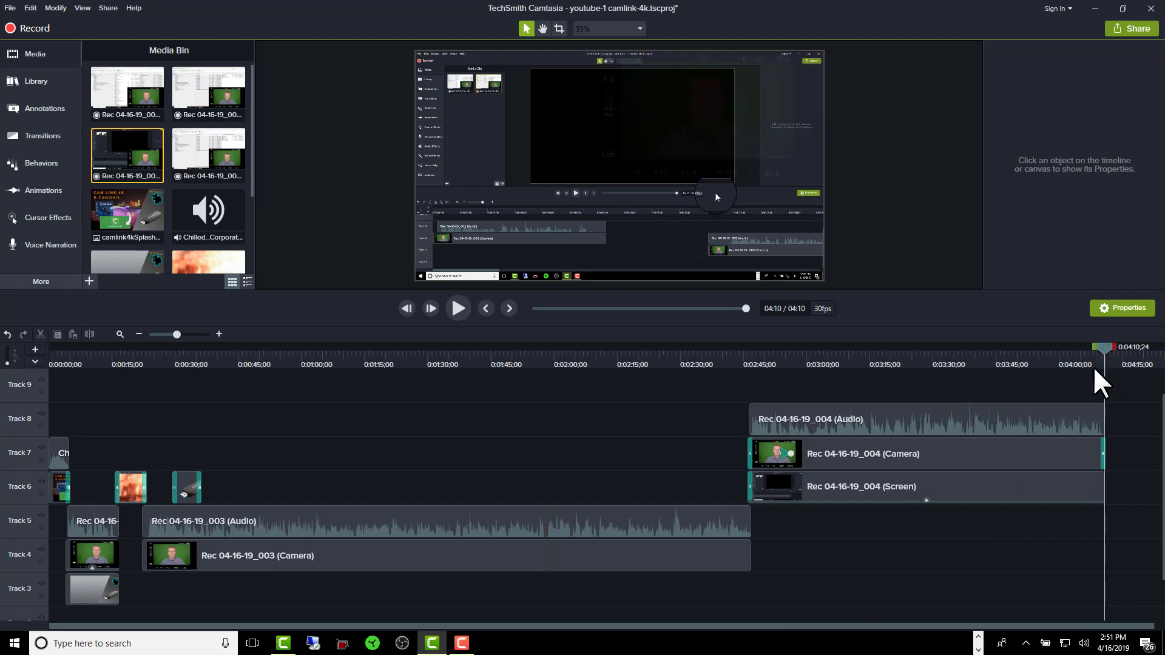
mouse_move(204, 342)
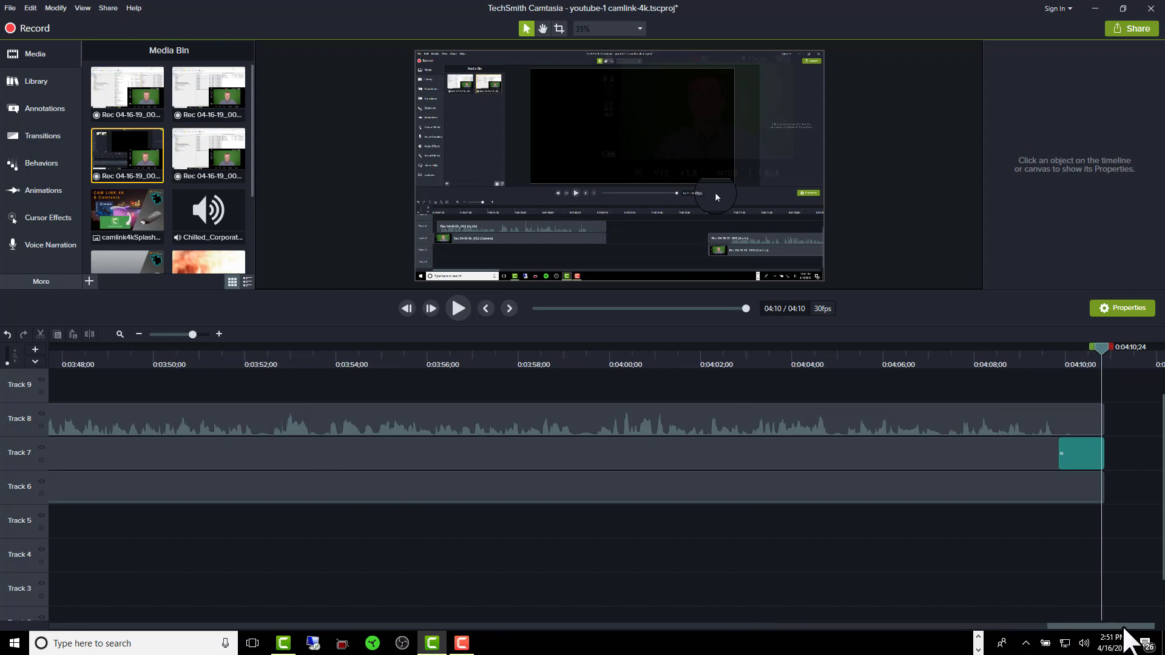
mouse_move(105, 144)
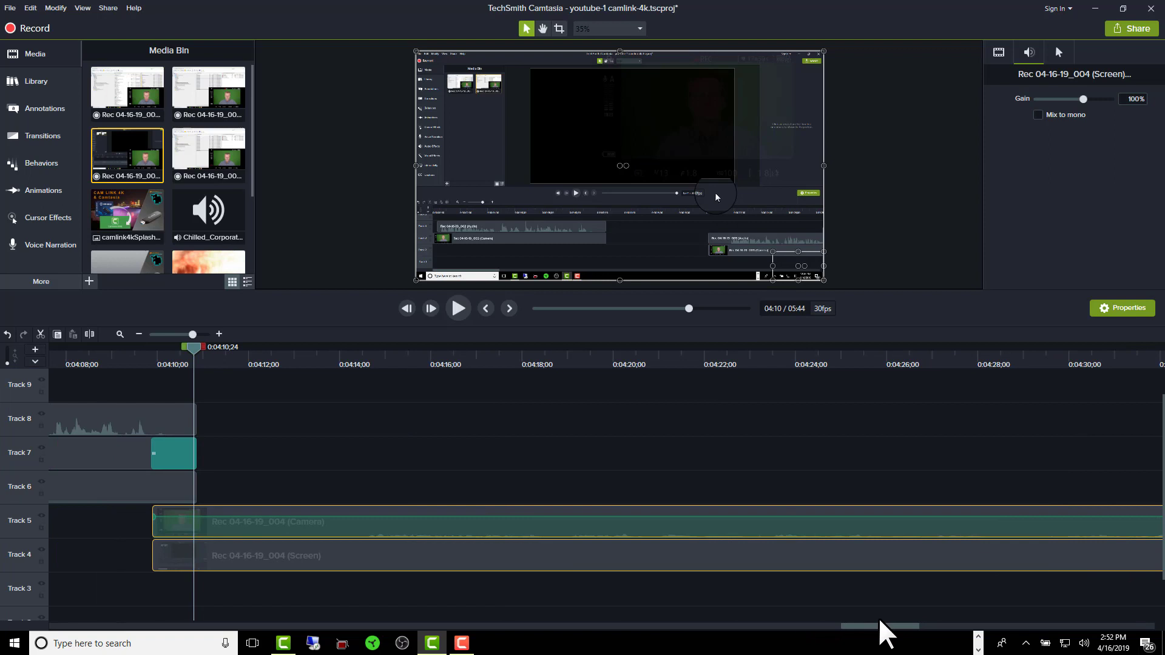
mouse_move(294, 497)
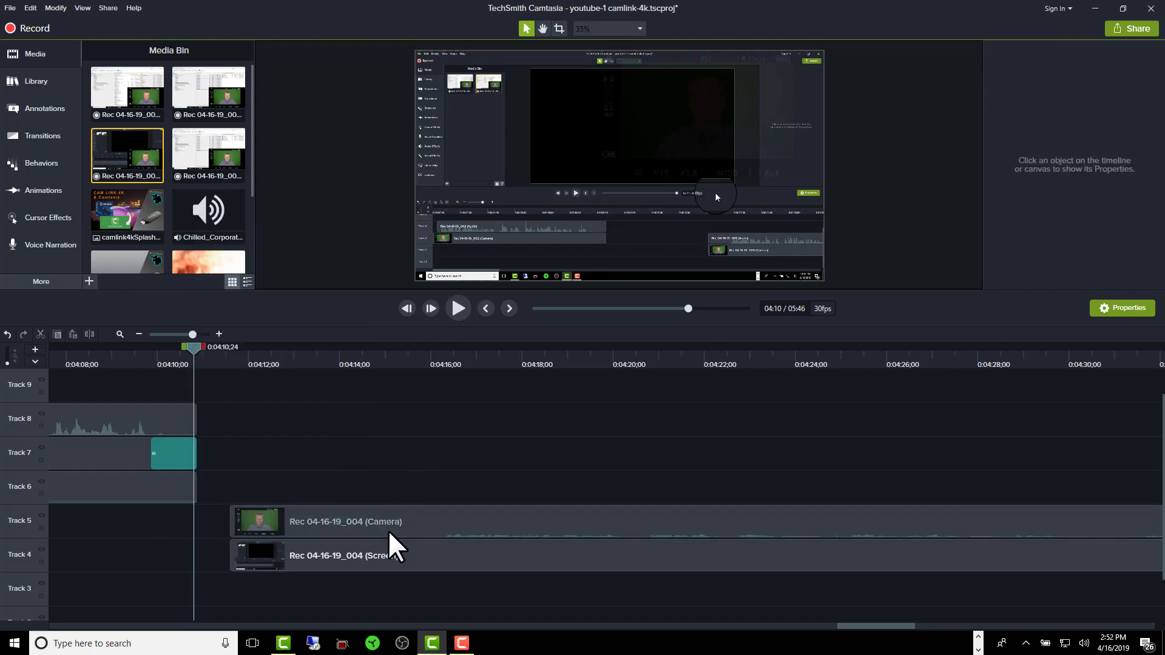
Separate the 004 camera clip's audio onto track 6 and nudge it a few frames later than the video
right_click(257, 521)
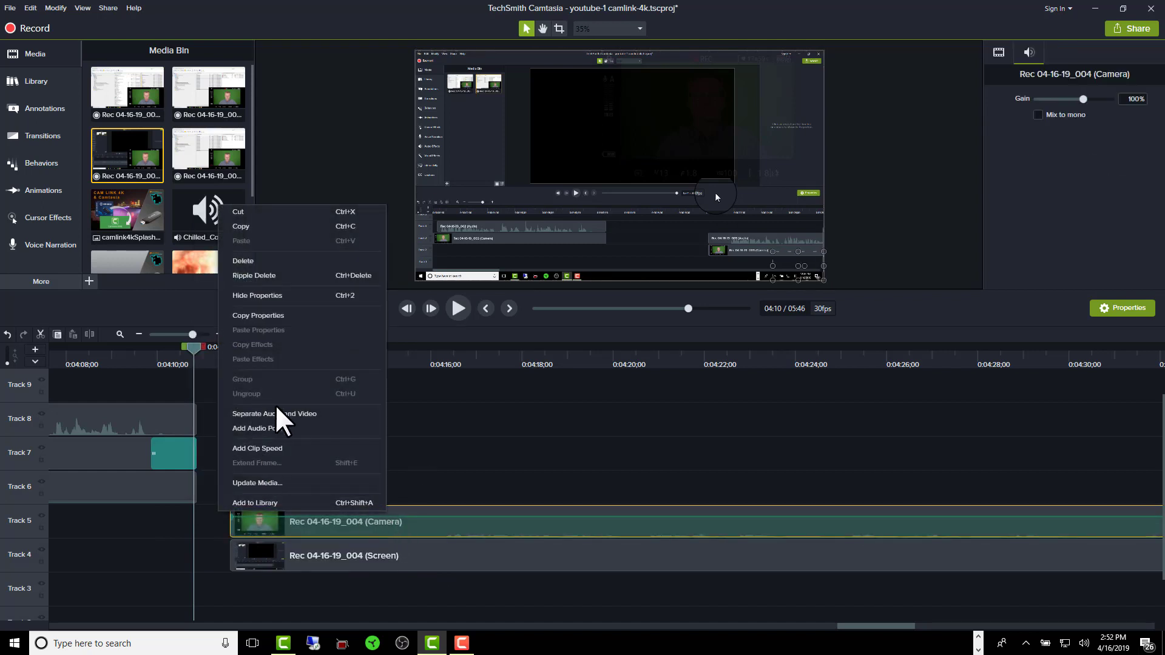
left_click(274, 414)
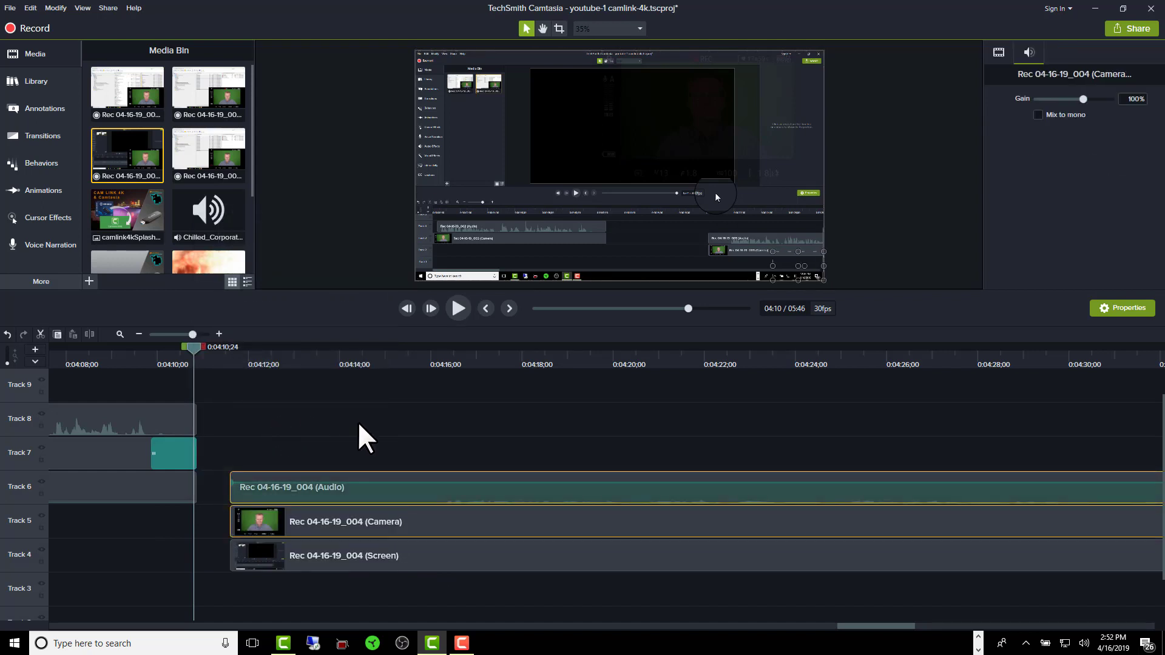
left_click(224, 347)
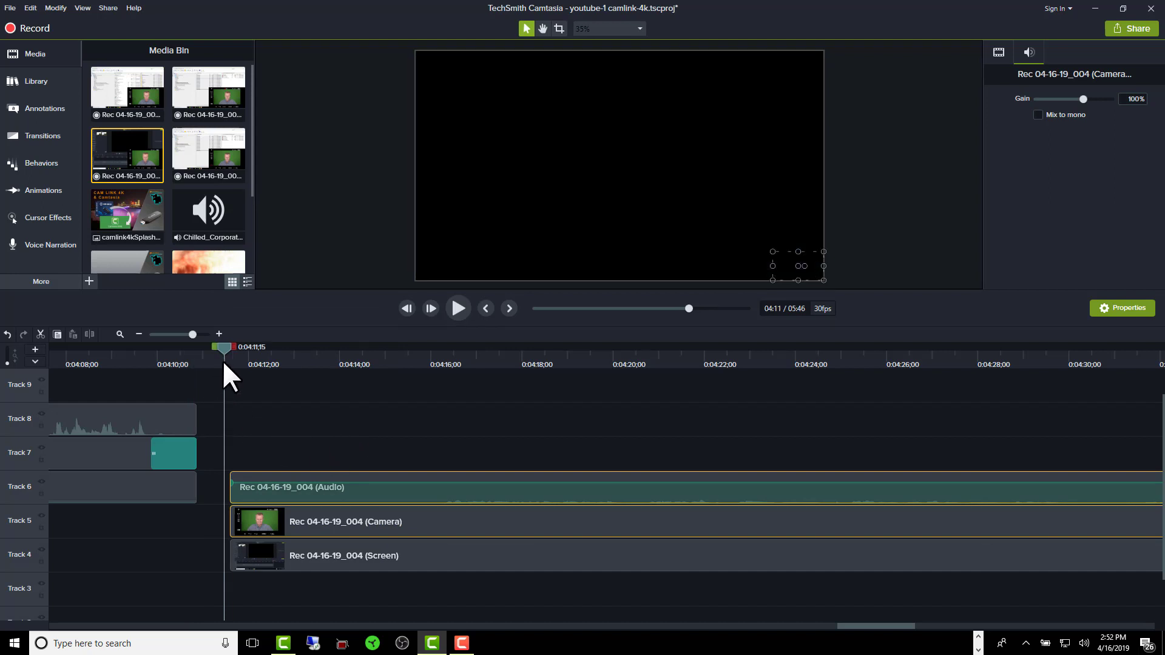
mouse_move(364, 535)
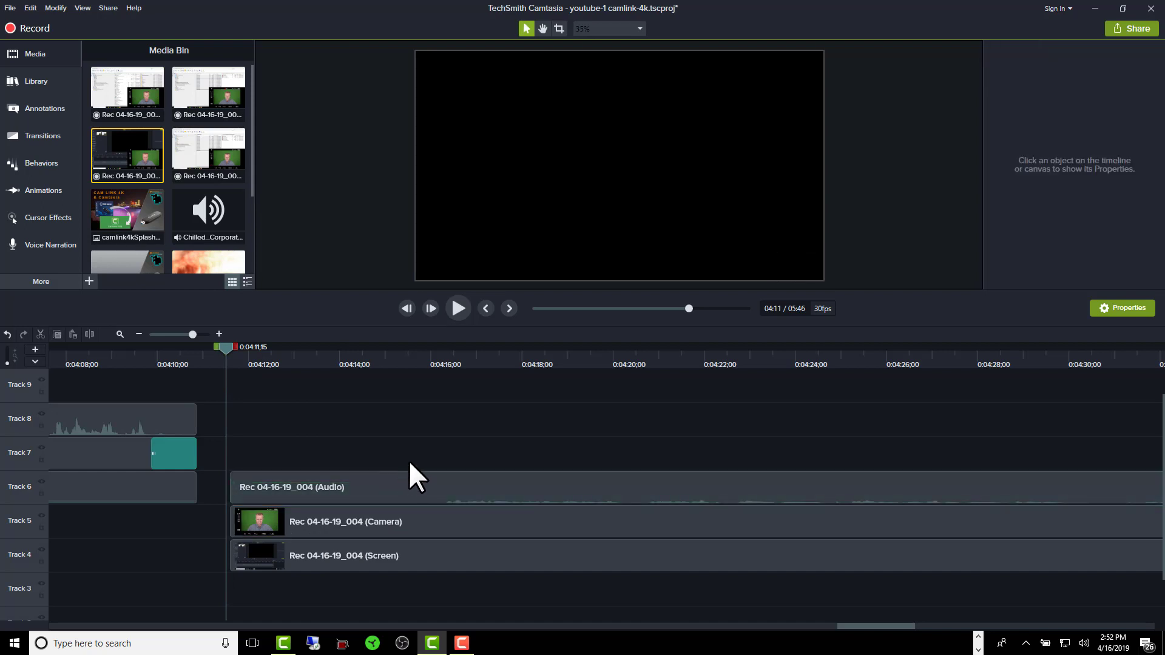
mouse_move(227, 364)
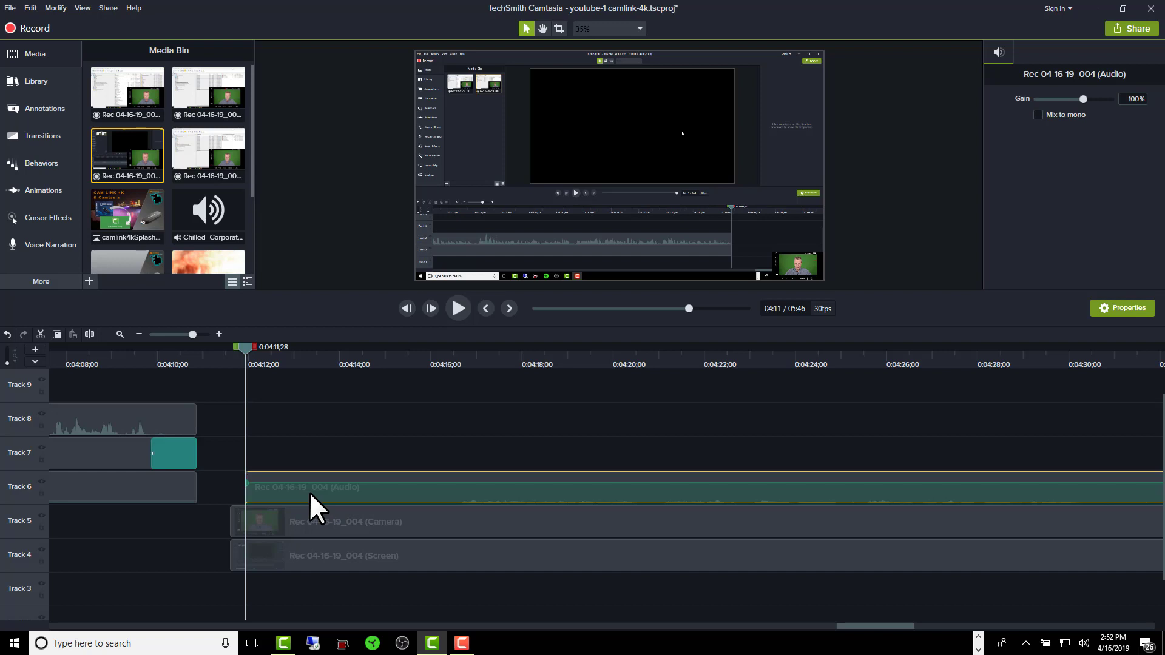
left_click(319, 498)
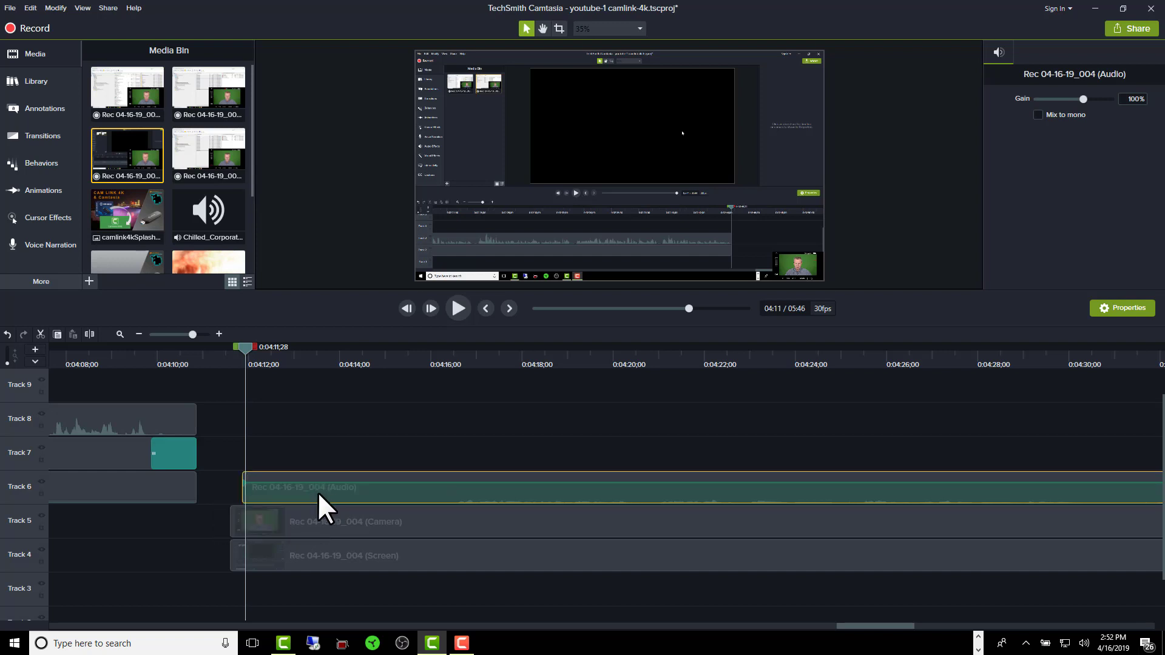
mouse_move(301, 448)
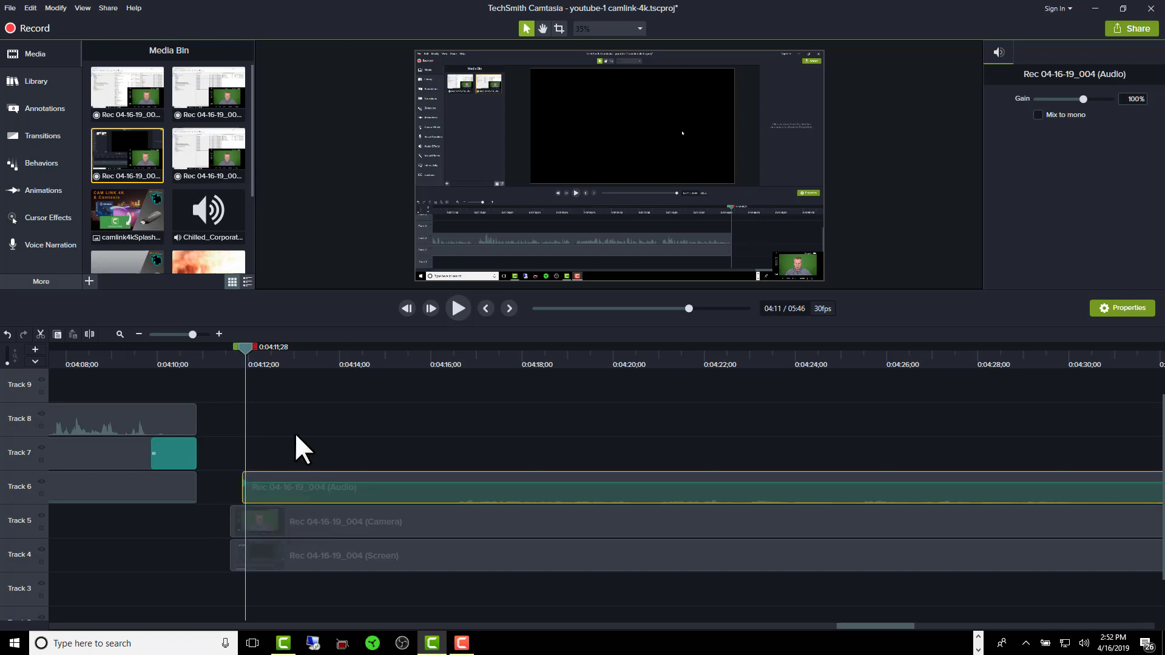
mouse_move(316, 505)
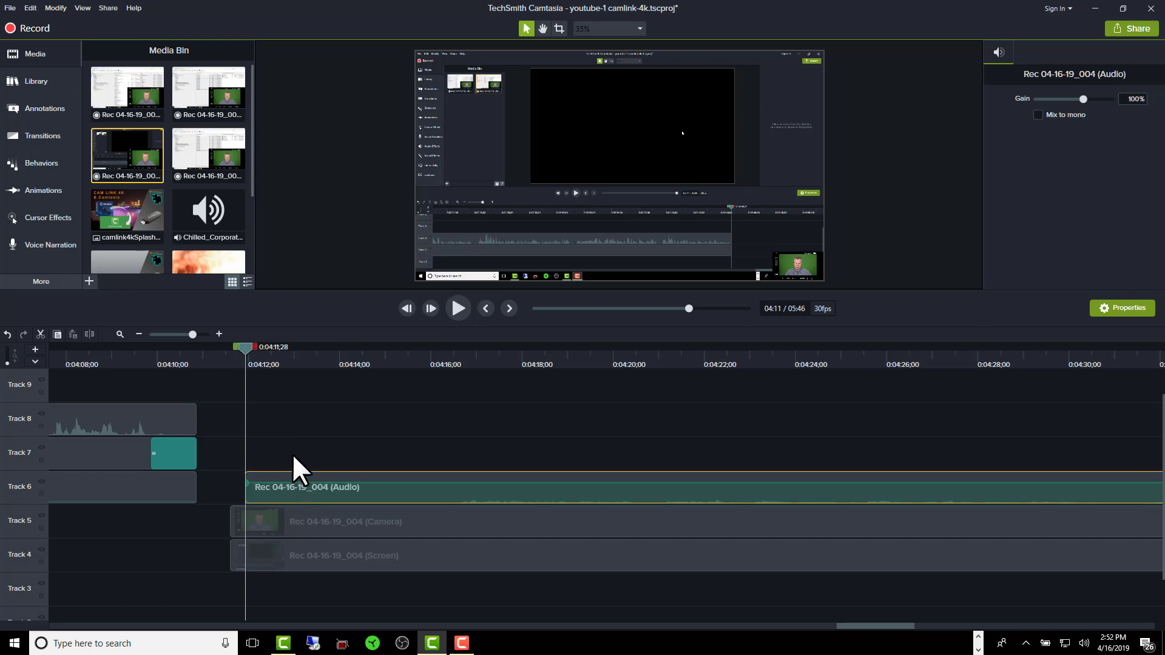
mouse_move(325, 539)
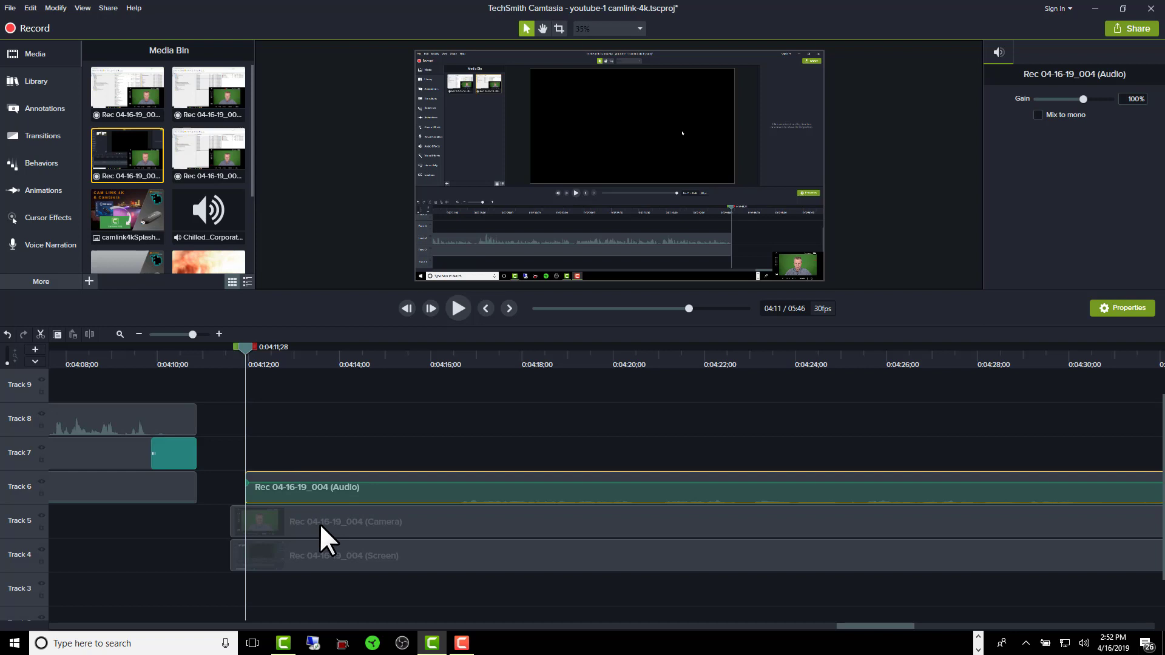
mouse_move(356, 528)
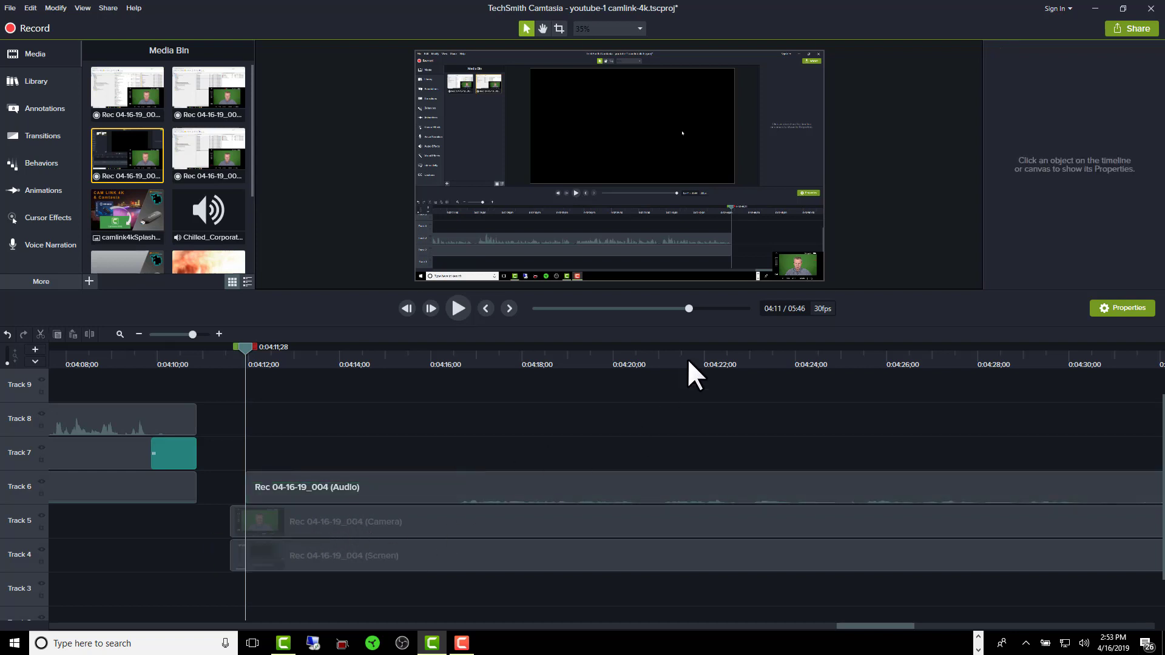
Reposition the presenter picture over the screen capture and crop it to the green-screen area
left_click(796, 264)
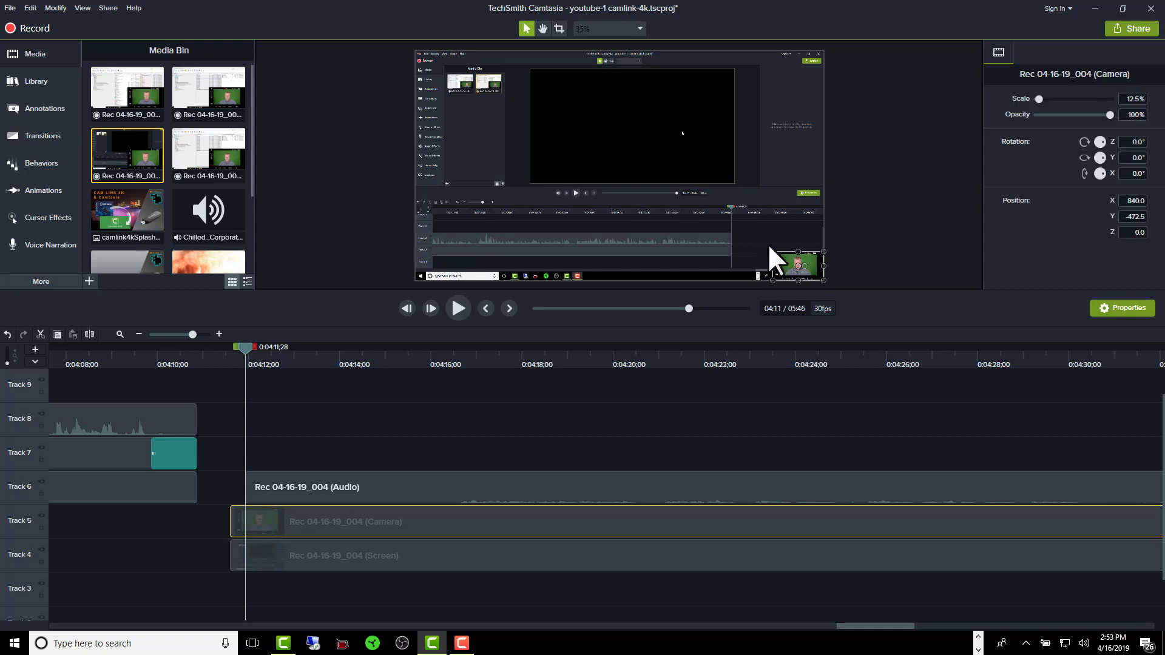
left_click_drag(796, 257, 823, 281)
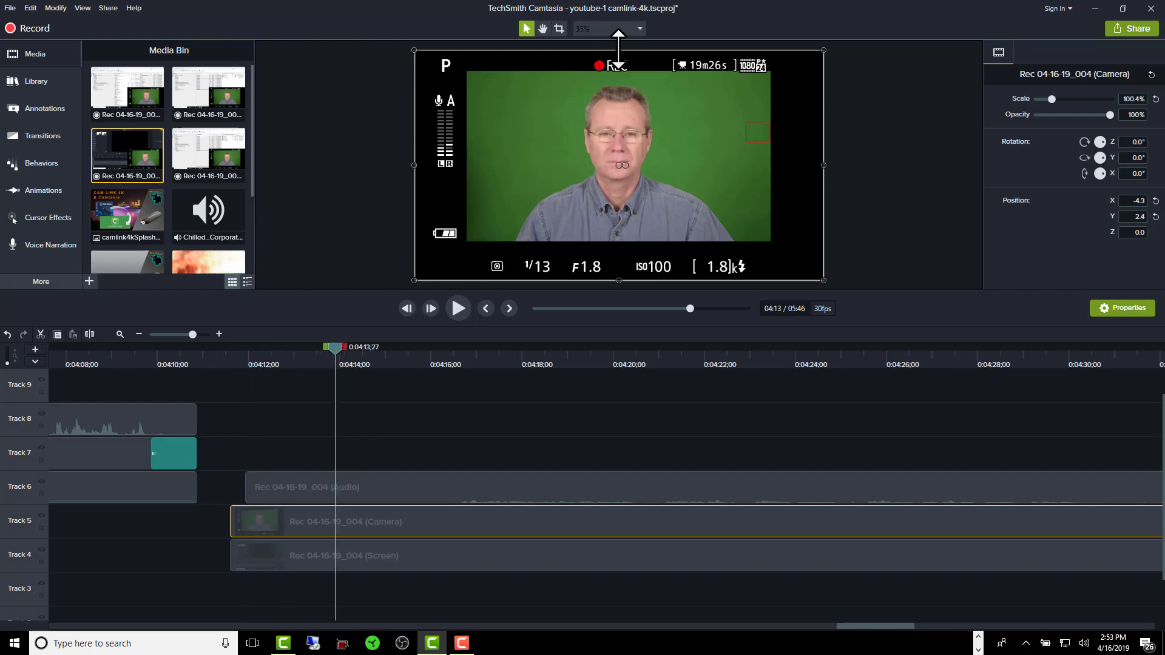
left_click(558, 28)
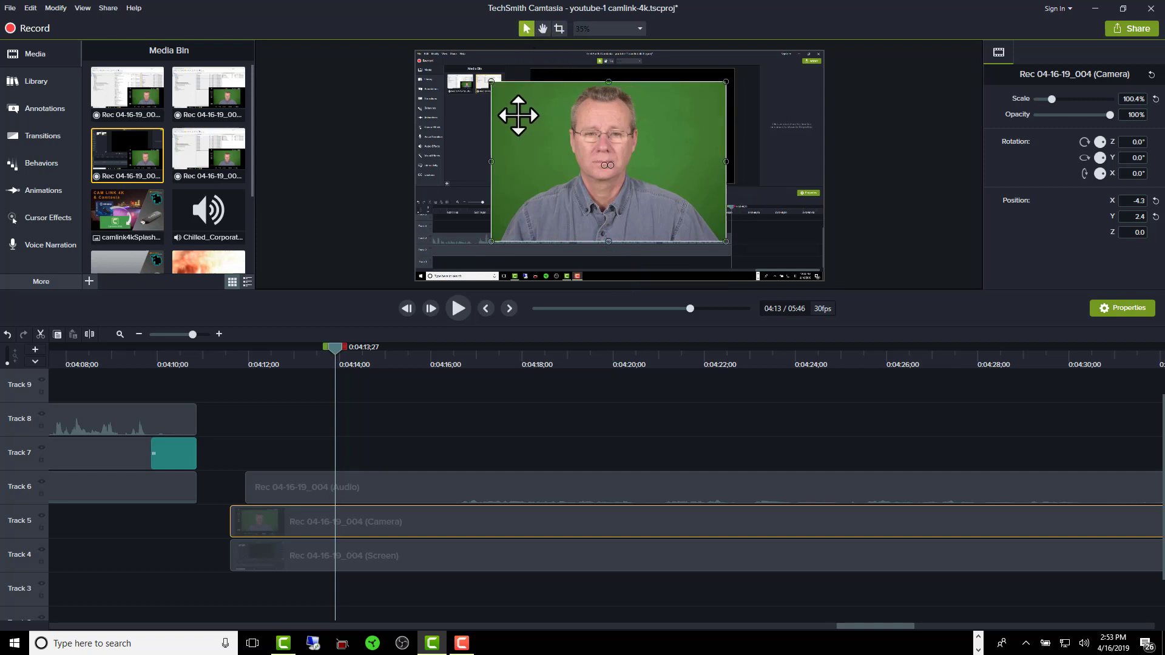
Move the presenter footage to the upper left and scale it up to 150%
left_click_drag(608, 162, 531, 131)
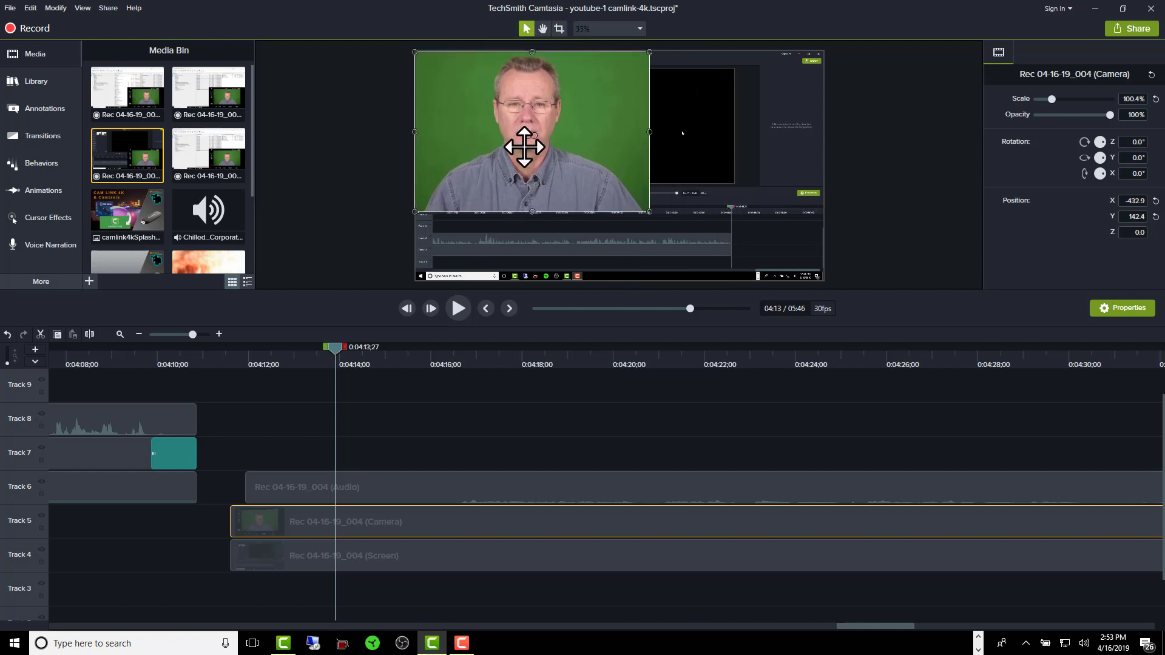
left_click_drag(649, 211, 756, 284)
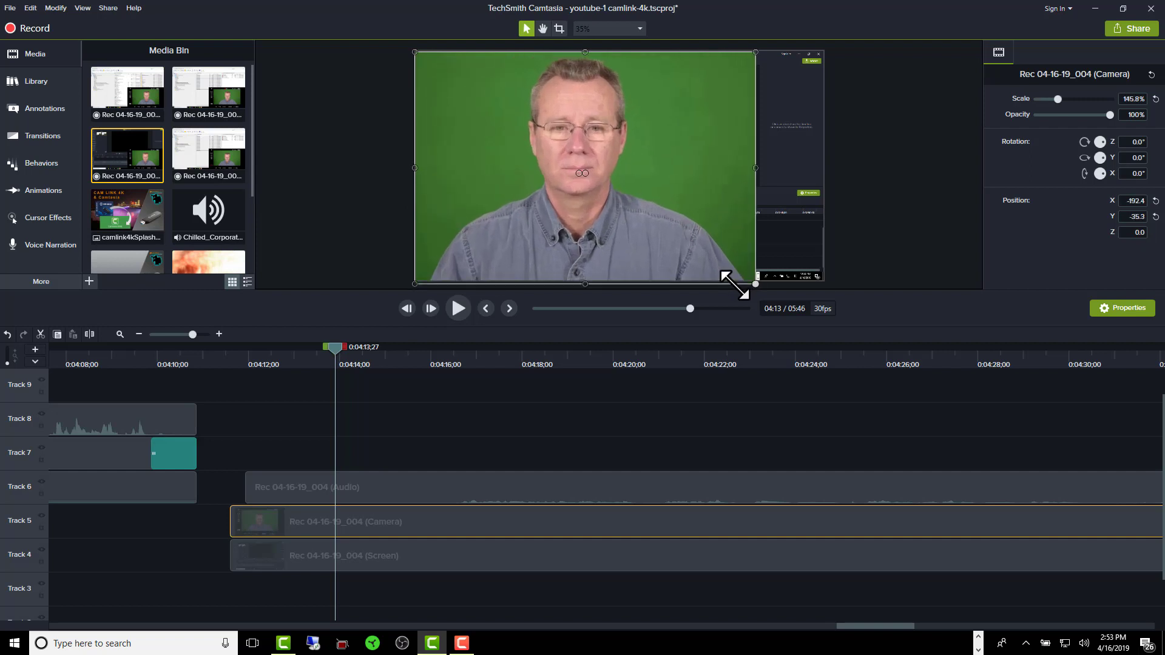
left_click_drag(739, 284, 753, 286)
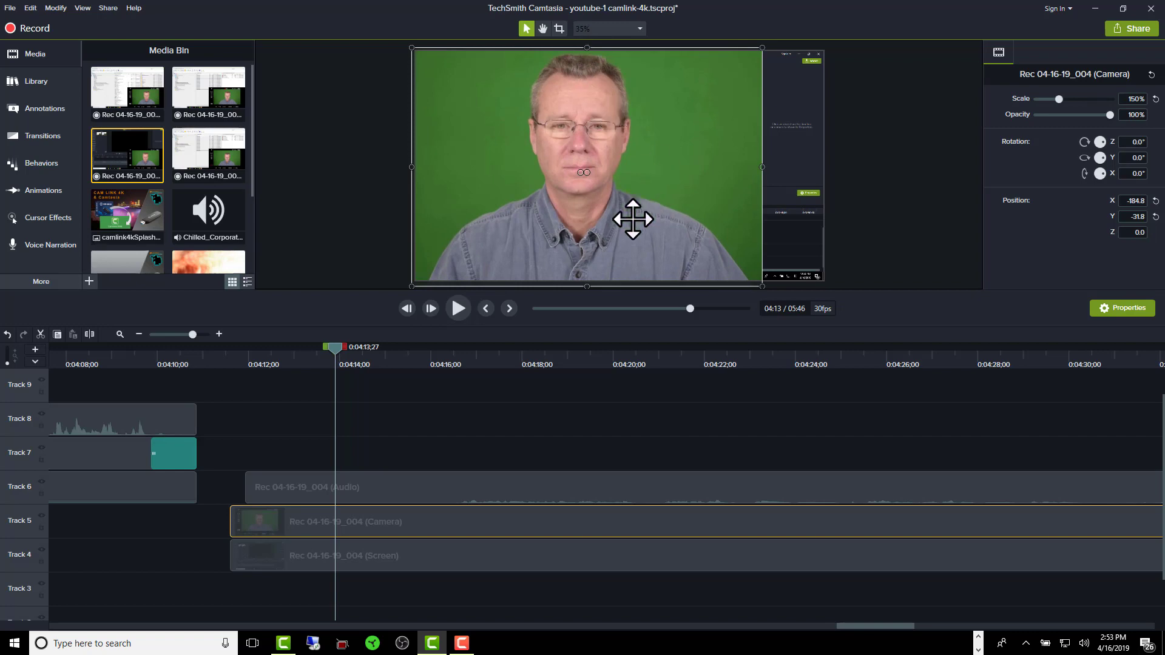
mouse_move(309, 532)
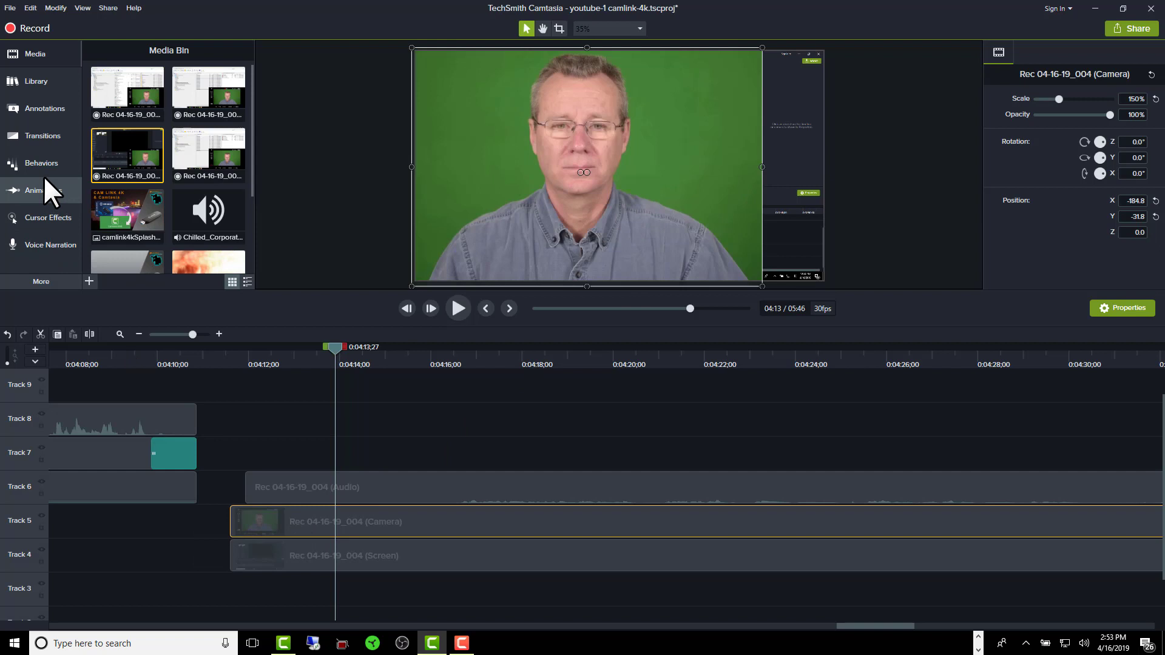
Apply the Remove a Color visual effect and eyedrop the green background of the presenter footage
left_click(42, 280)
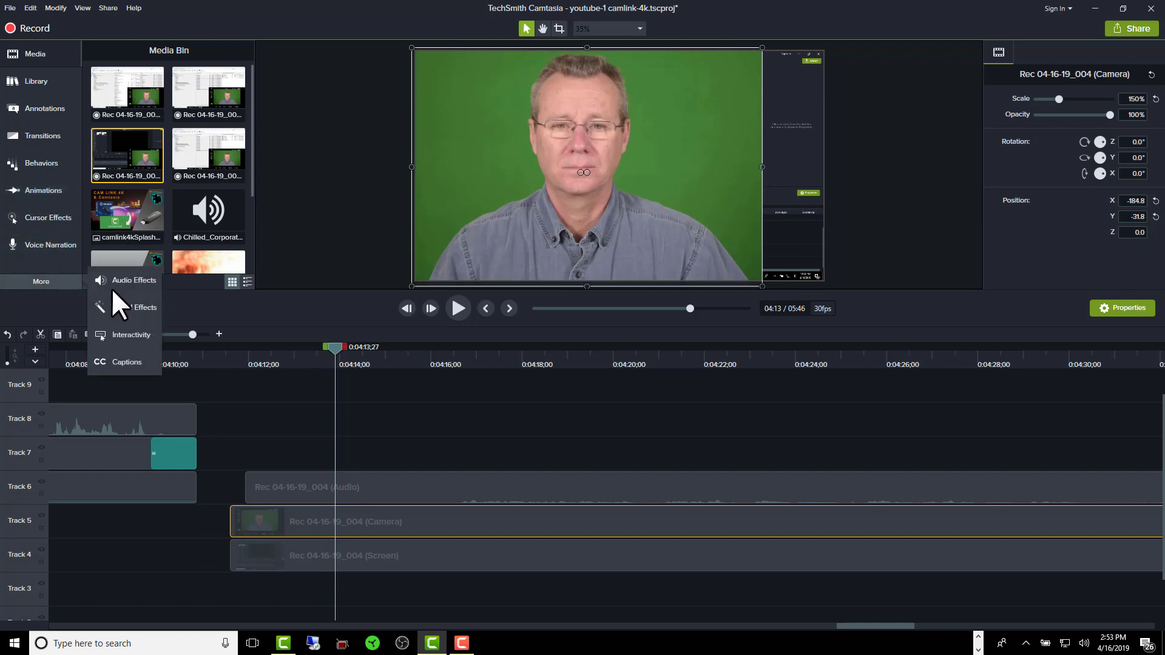
left_click(47, 259)
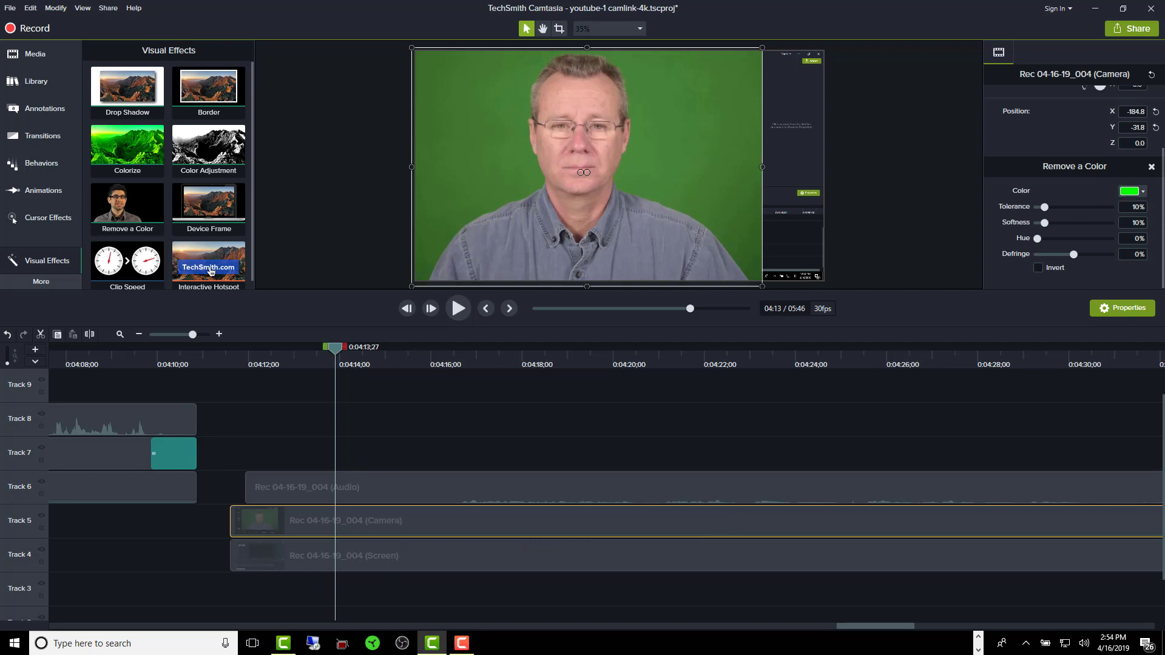
left_click(1128, 190)
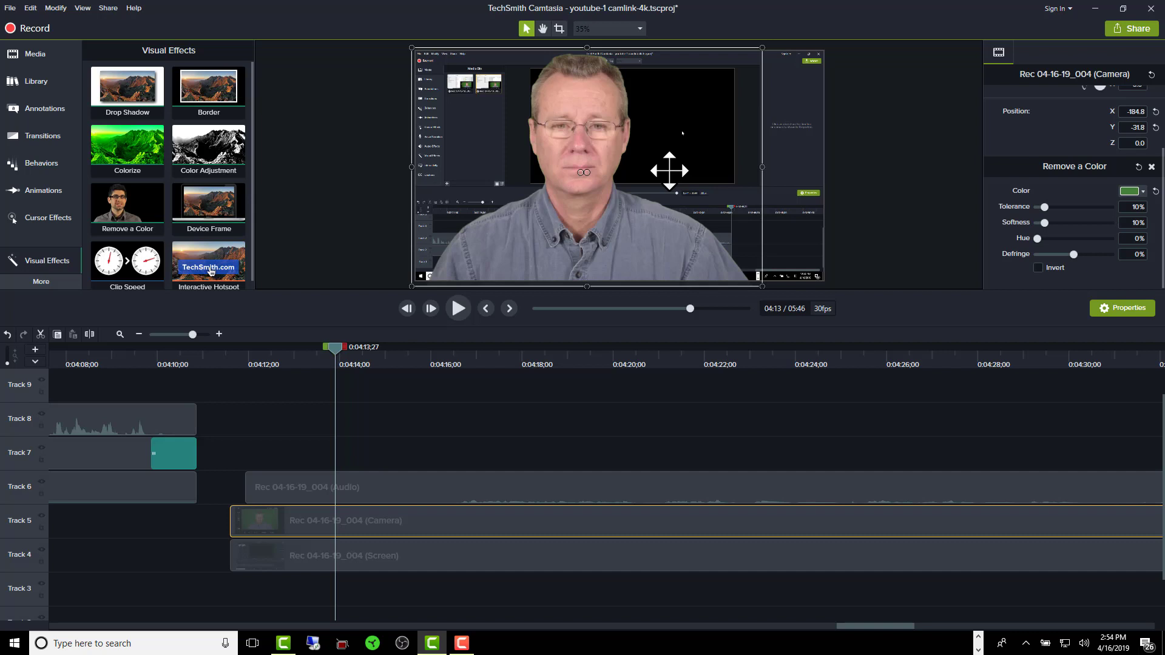
mouse_move(775, 186)
type("12")
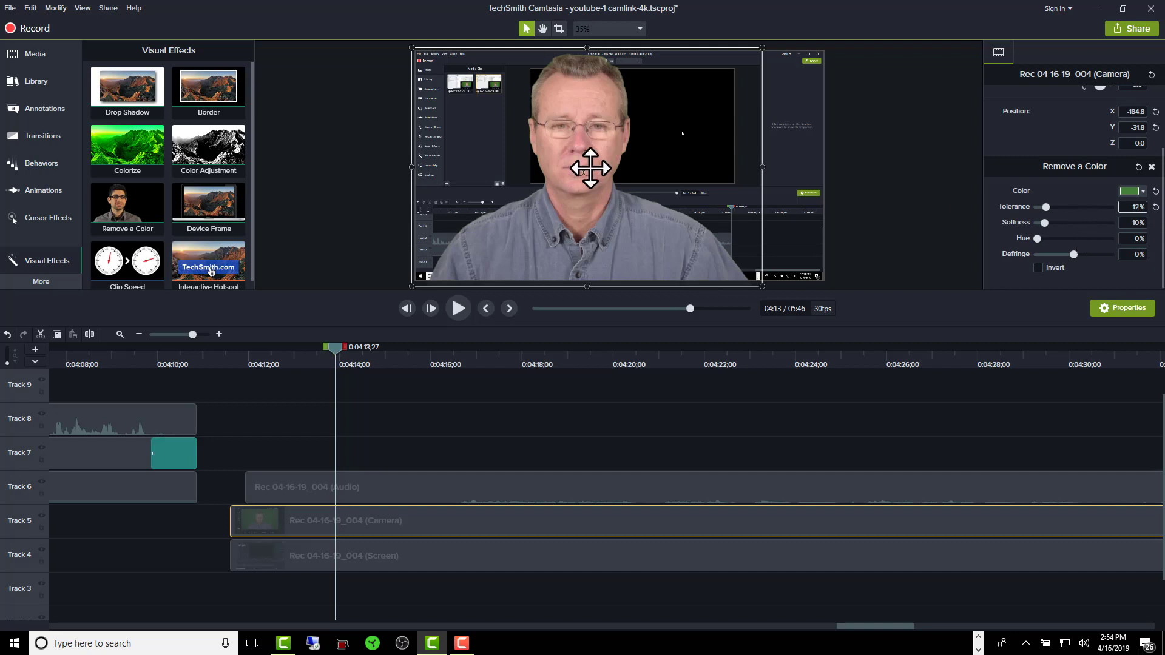
mouse_move(1085, 234)
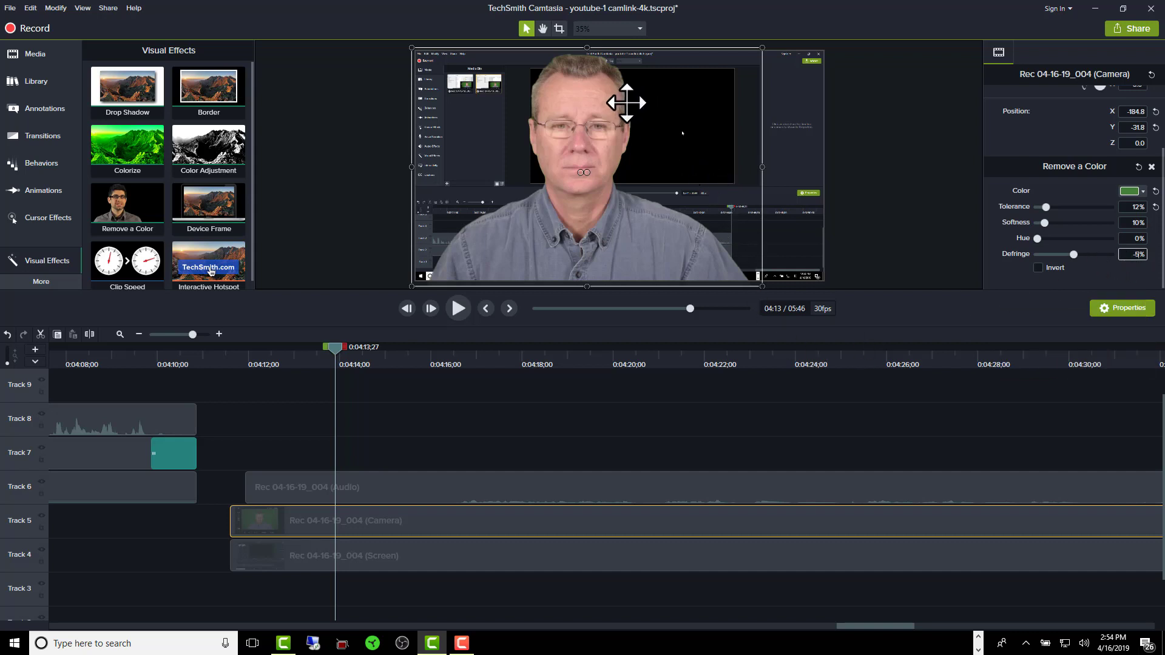
mouse_move(565, 56)
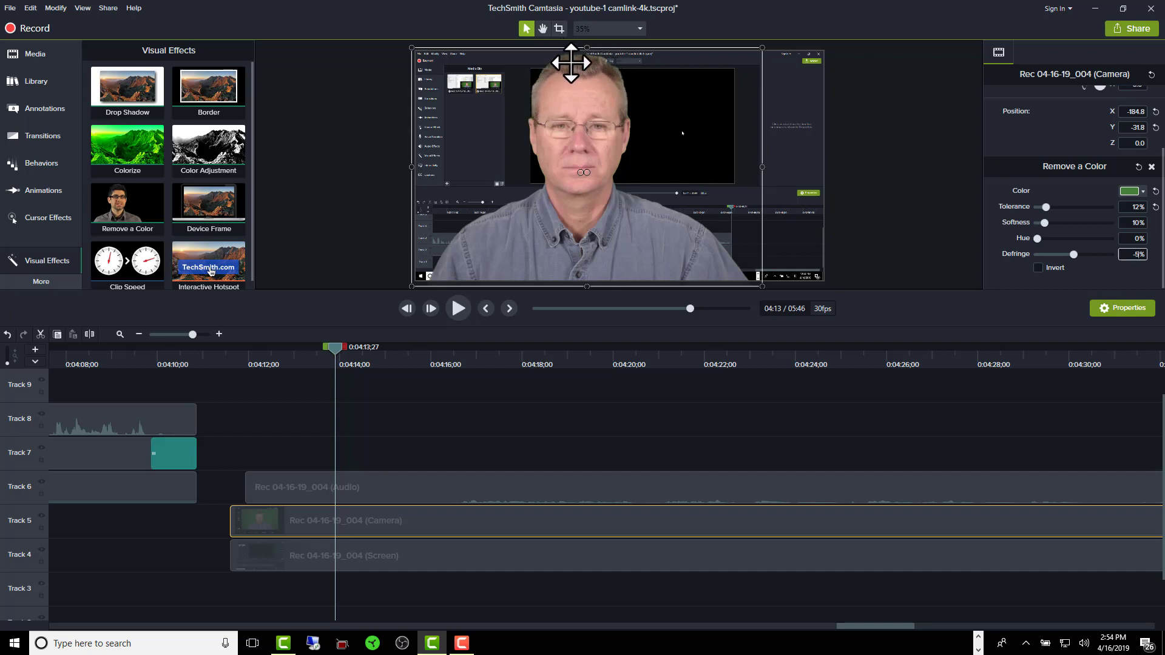
mouse_move(745, 49)
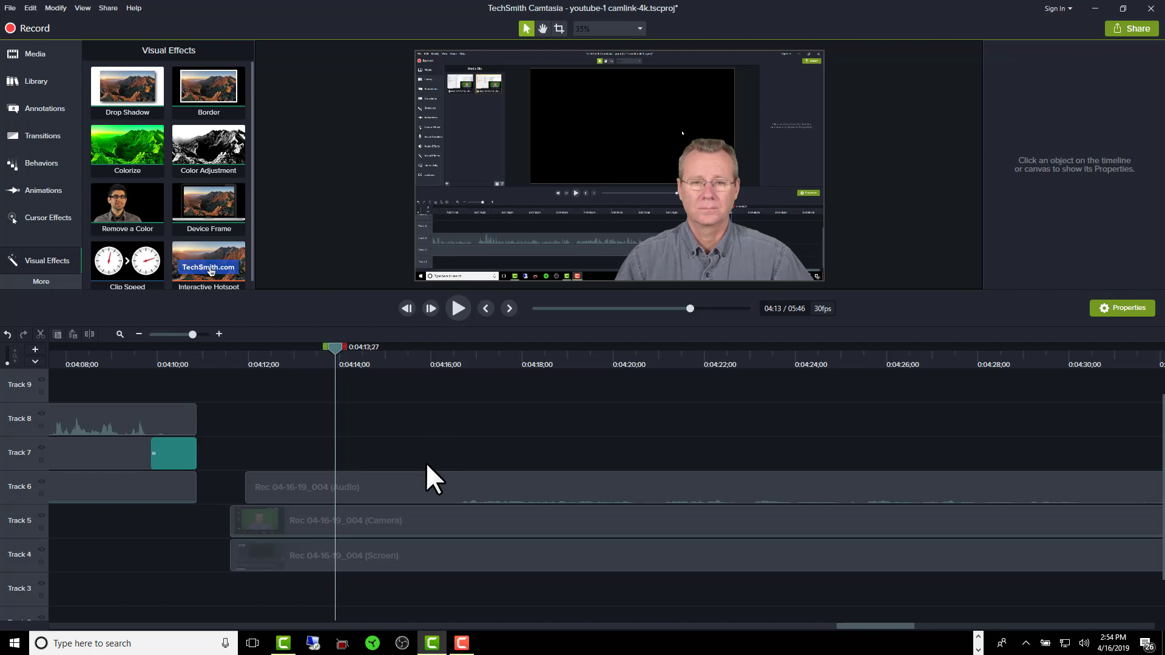
Select the separated audio clip on track 6 and raise its gain from 100% to 150%
left_click(343, 554)
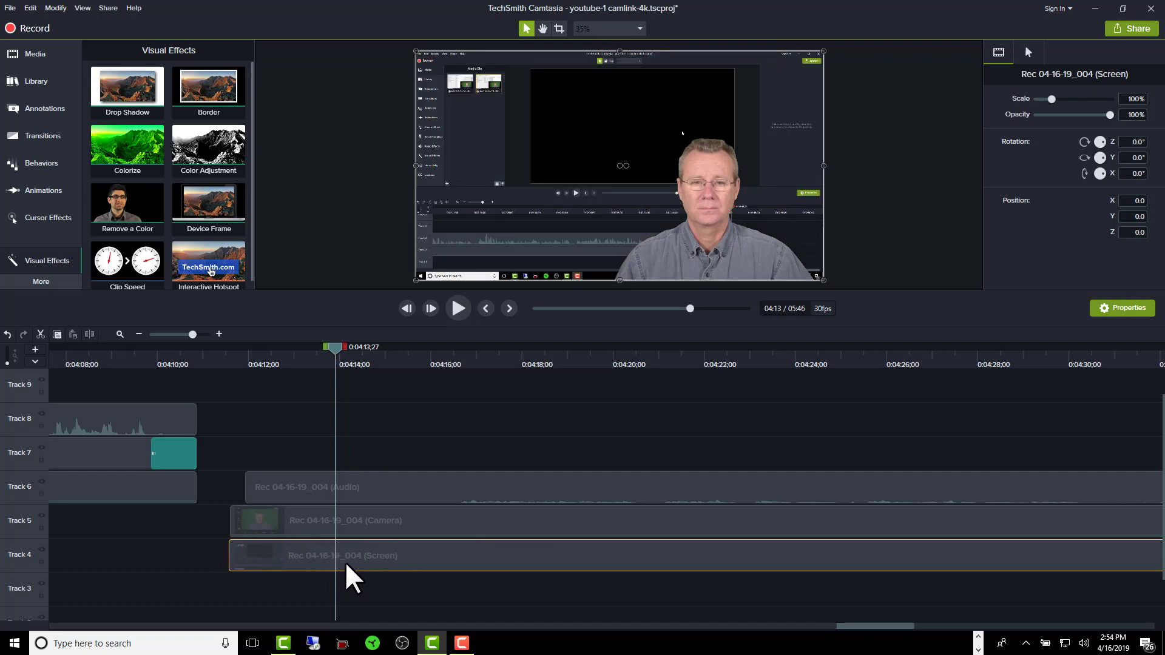
mouse_move(441, 449)
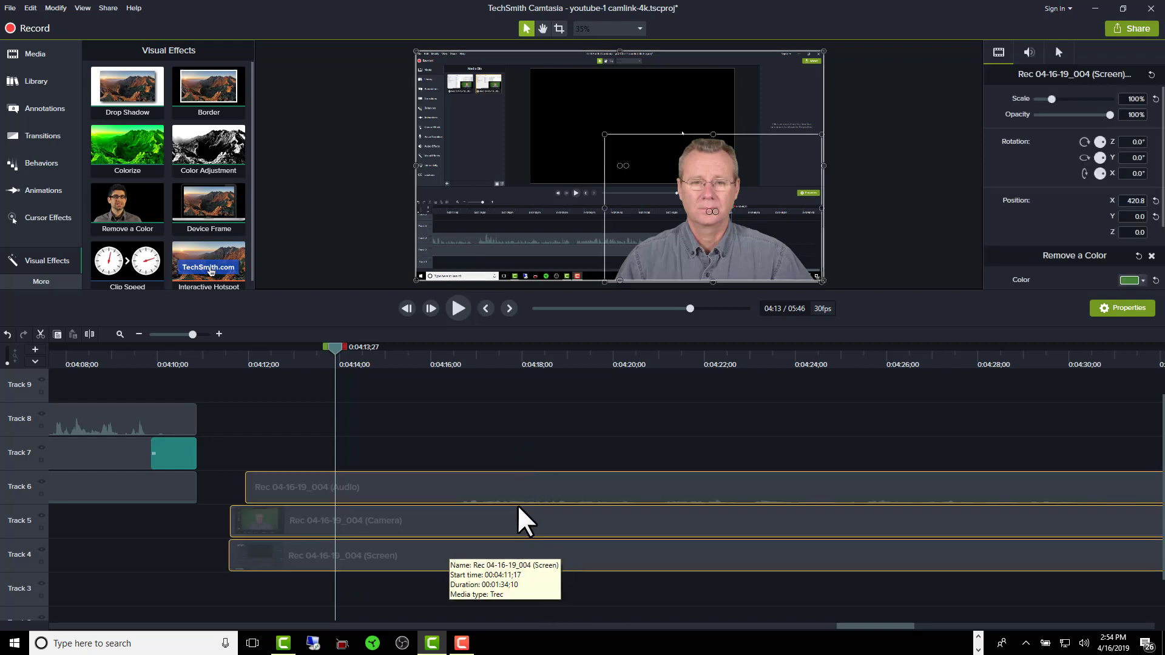
mouse_move(416, 457)
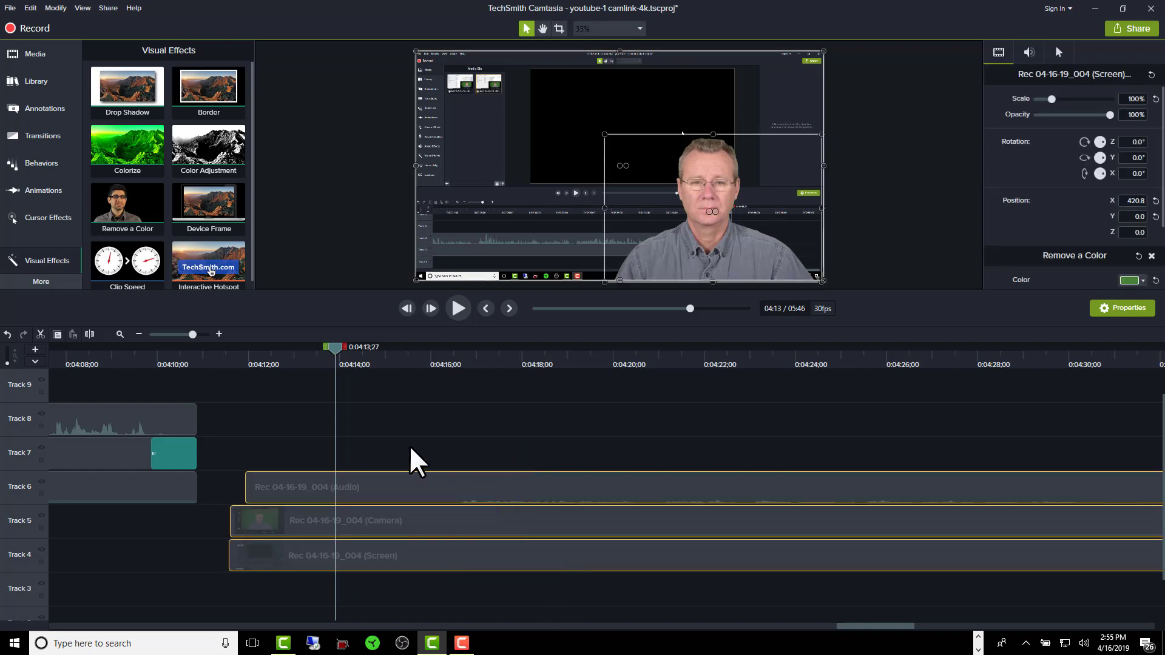
left_click(483, 486)
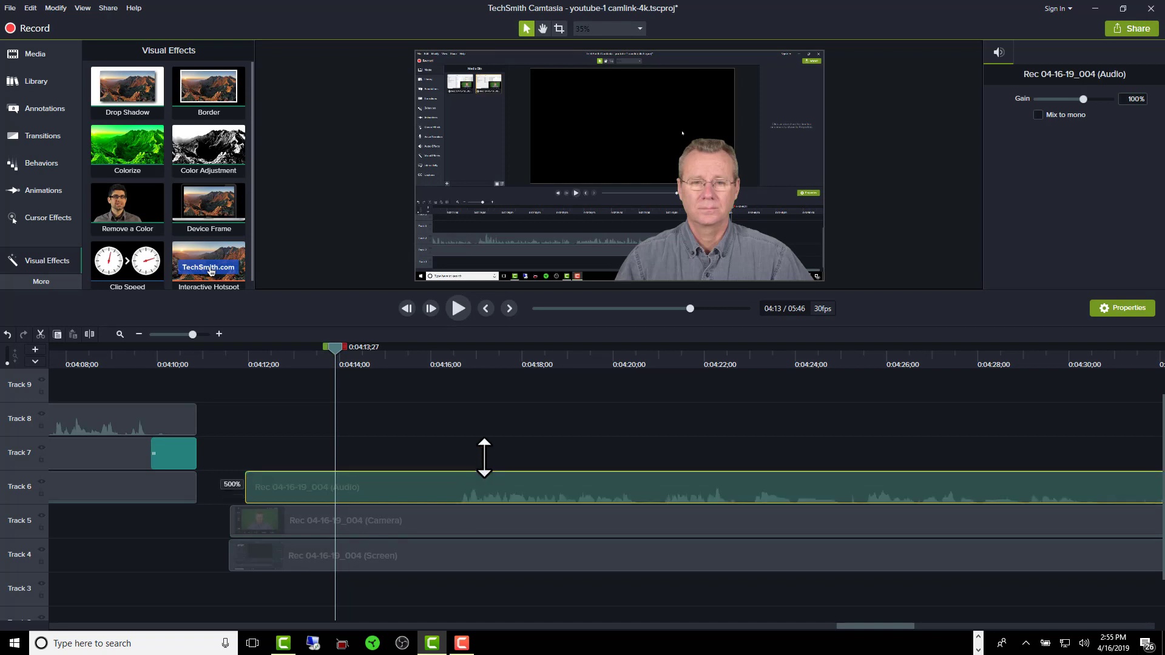
mouse_move(1092, 112)
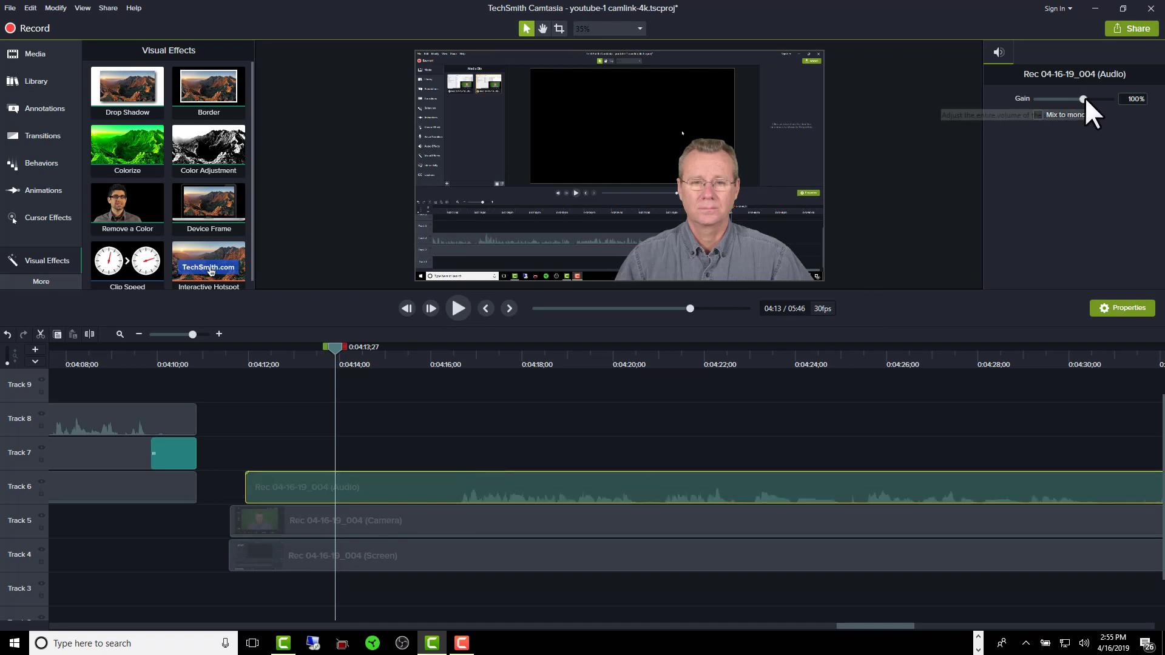
left_click_drag(1081, 98, 1092, 98)
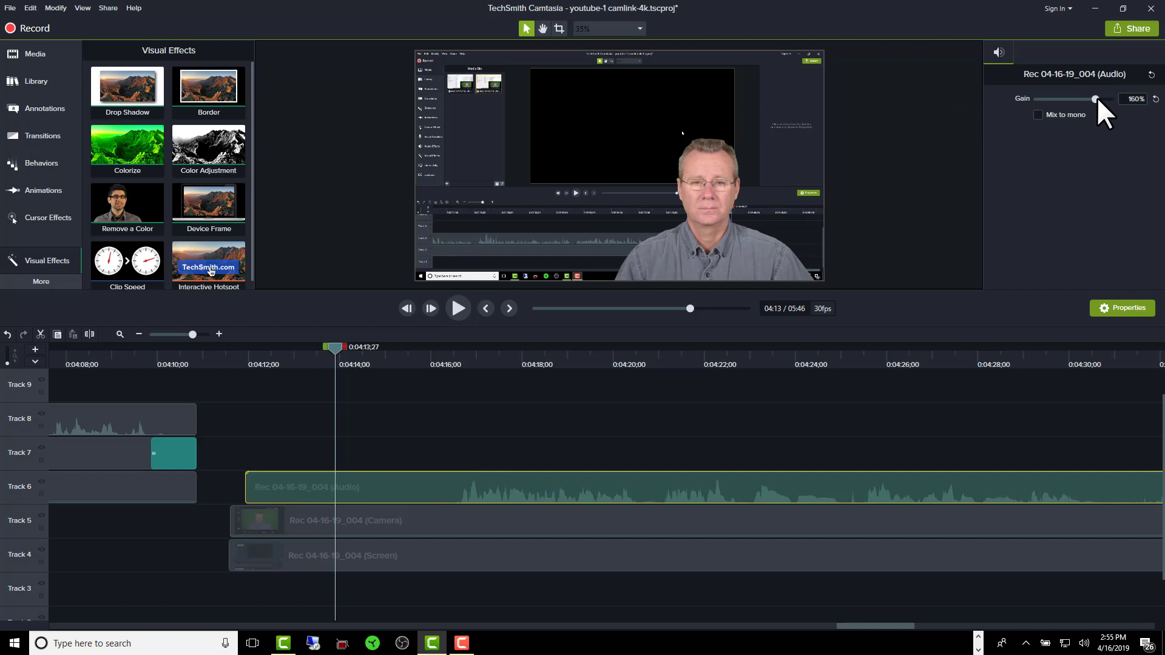
left_click_drag(1093, 98, 1092, 99)
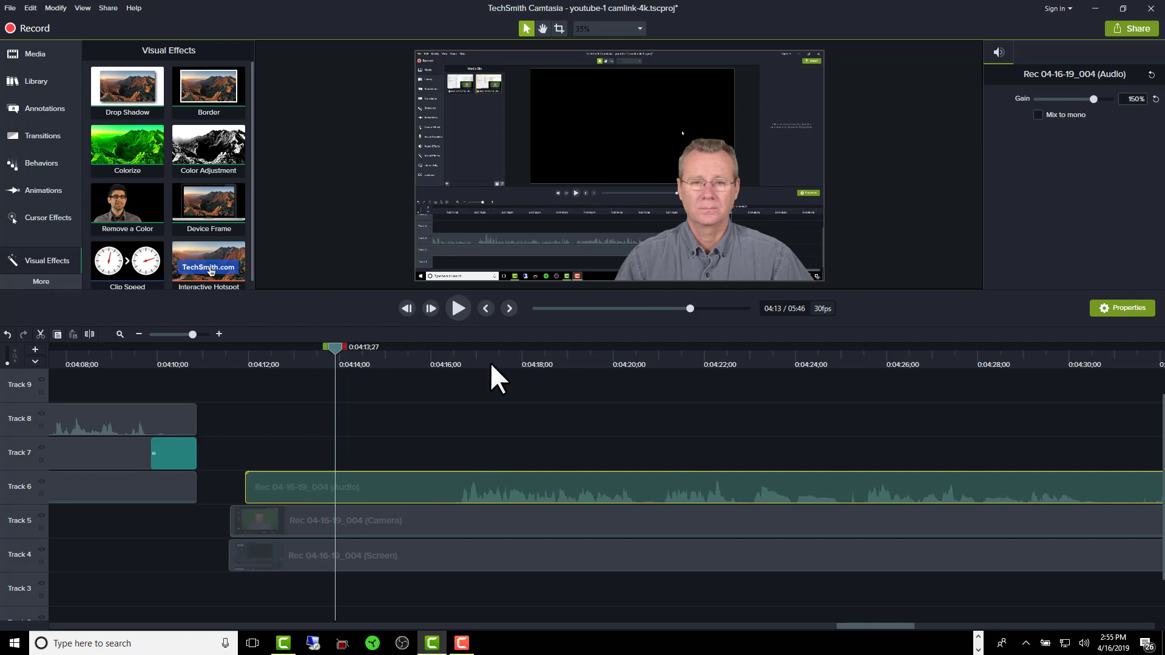